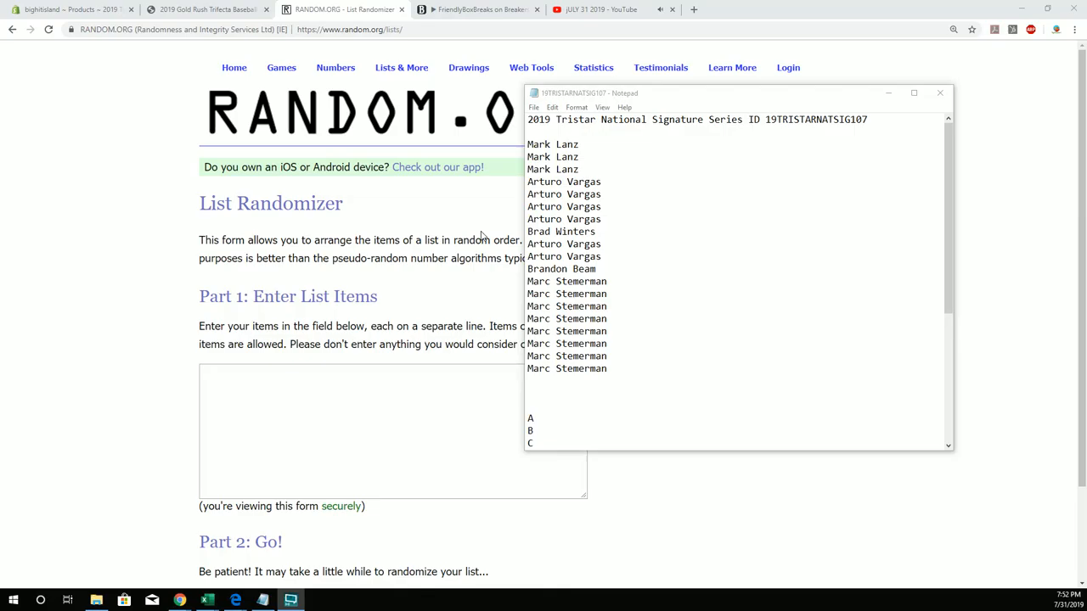
Select the owner names in the Notepad break notes and copy them for the randomizer.
left_click_drag(526, 231, 606, 369)
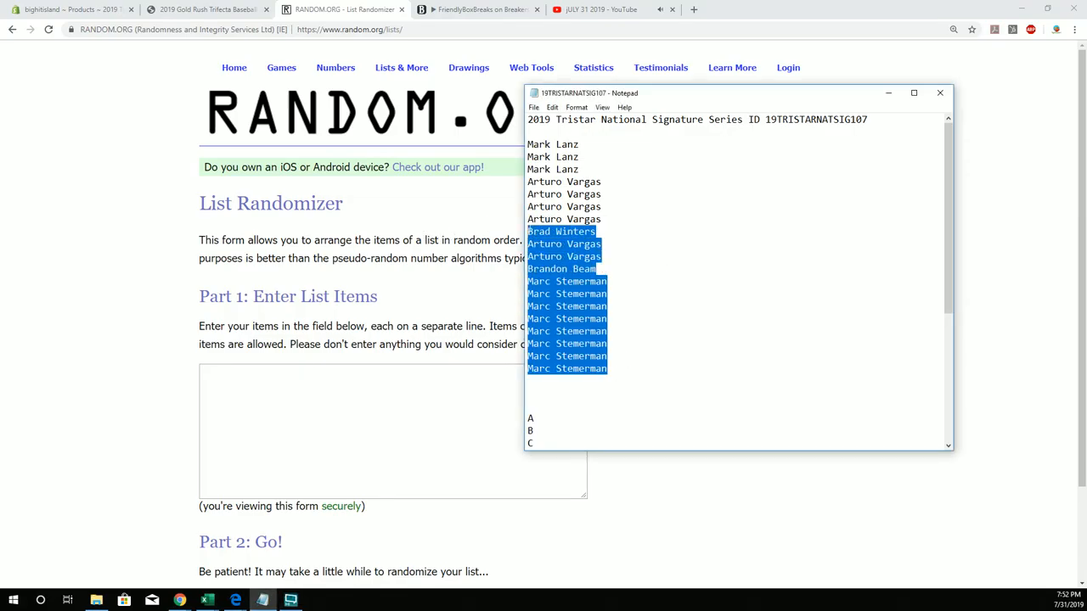
right_click(559, 193)
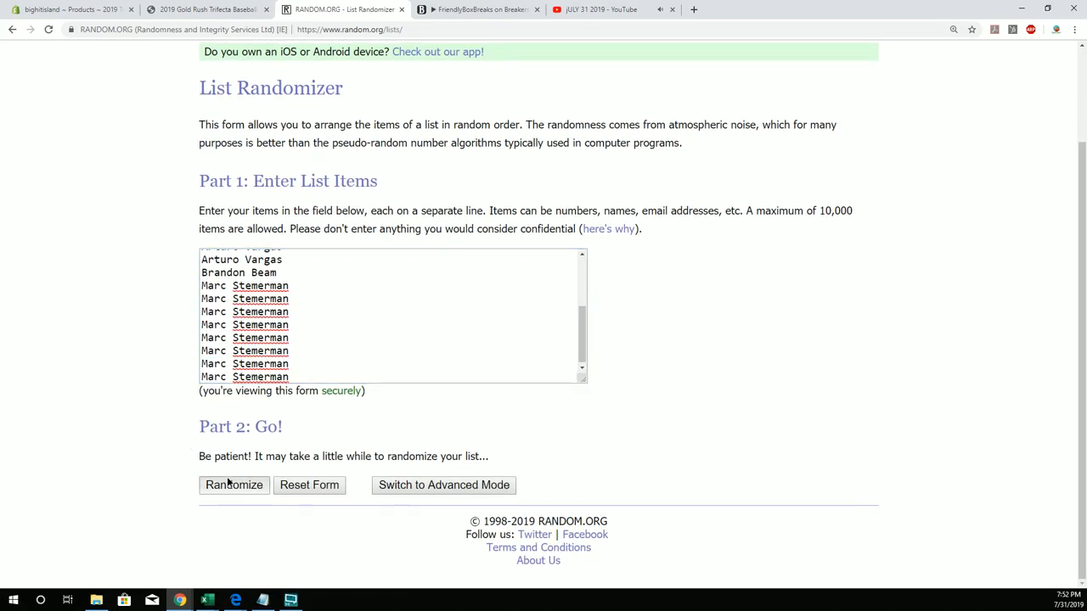
Randomize the 19 owner names seven times in a row to get the final random order.
left_click(235, 485)
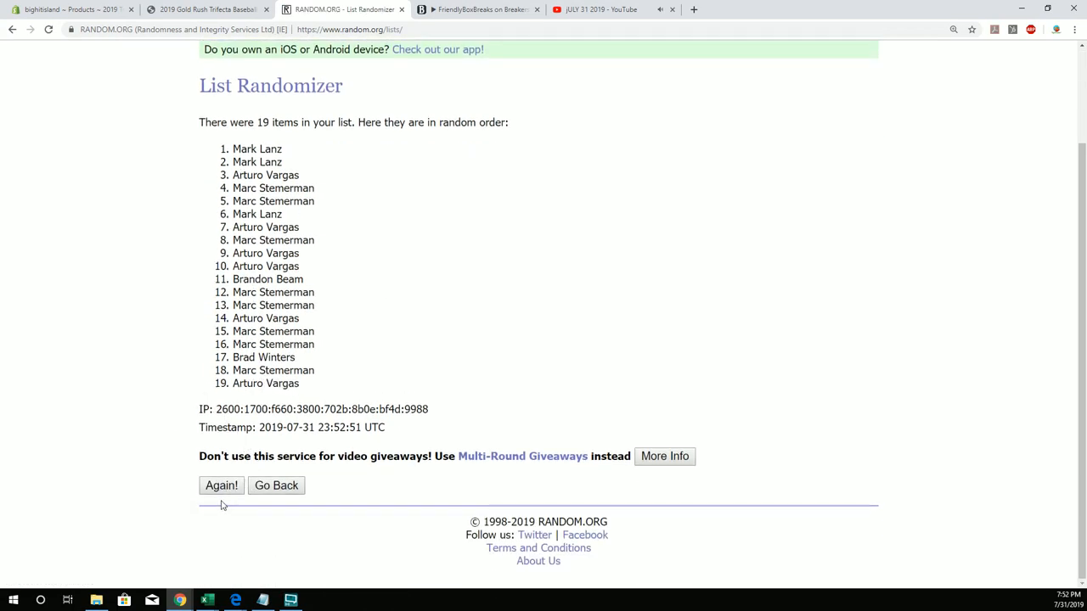
left_click(221, 486)
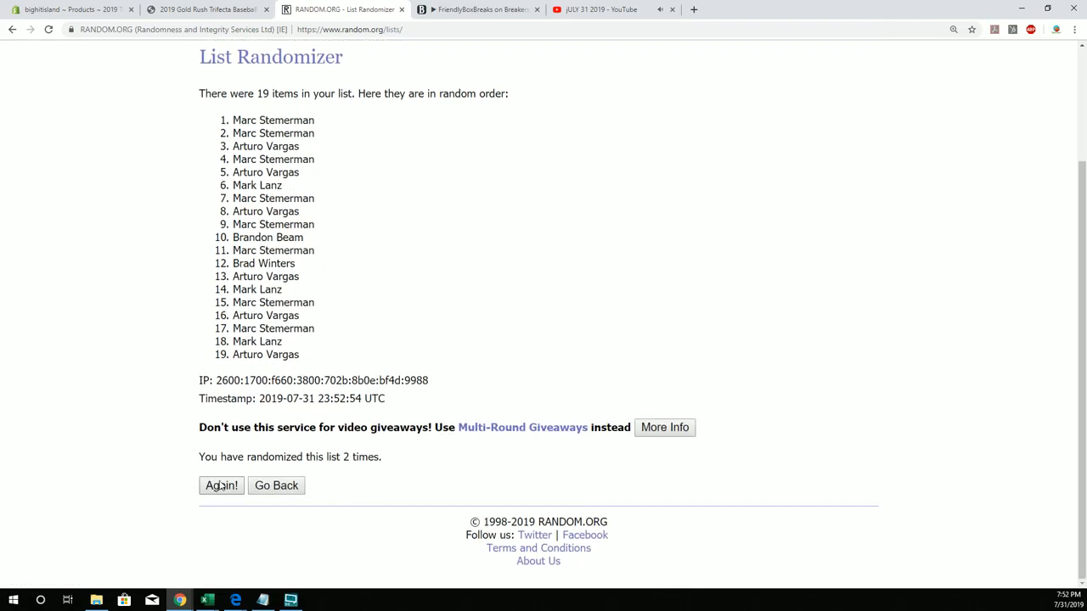
left_click(221, 485)
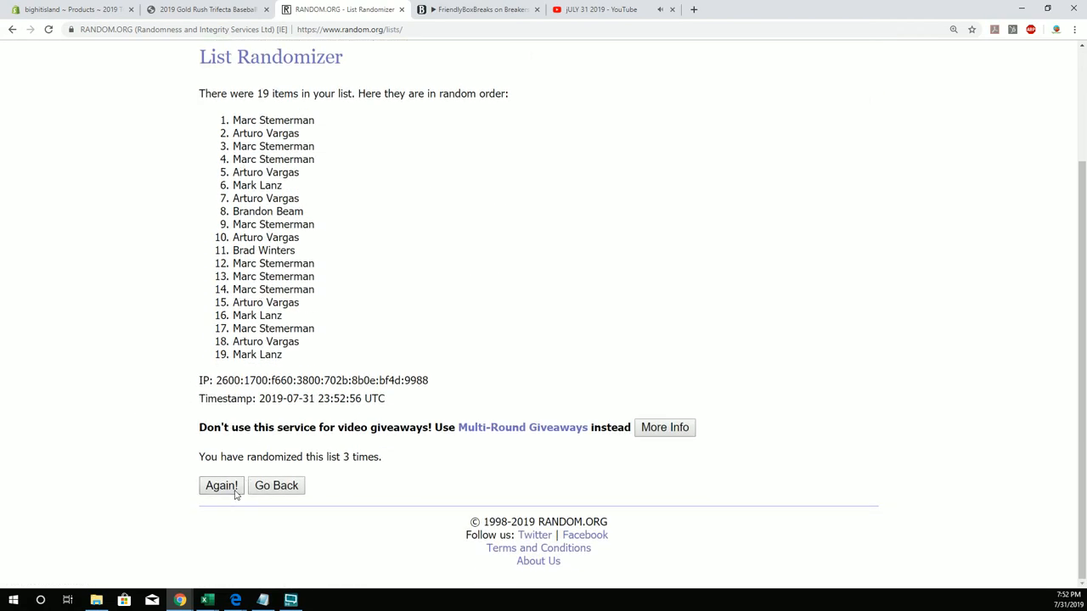
left_click(221, 486)
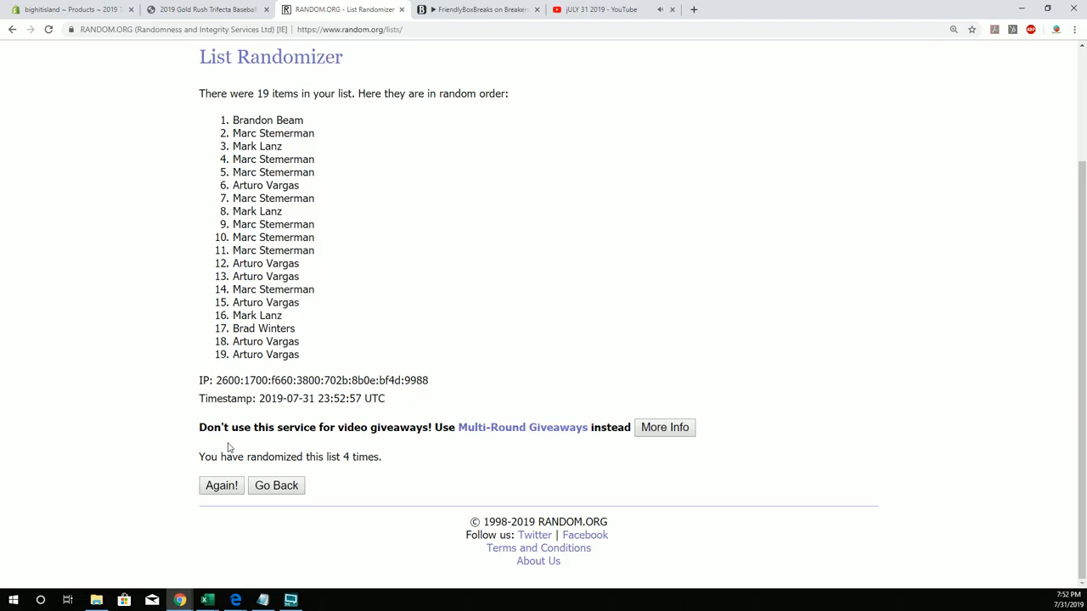
left_click(220, 486)
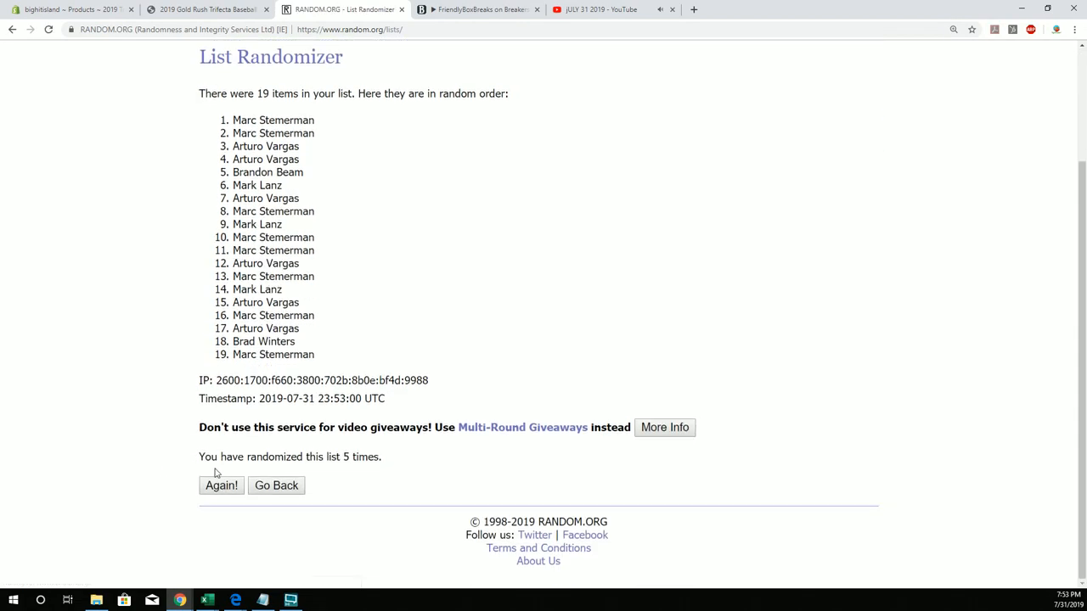
left_click(221, 485)
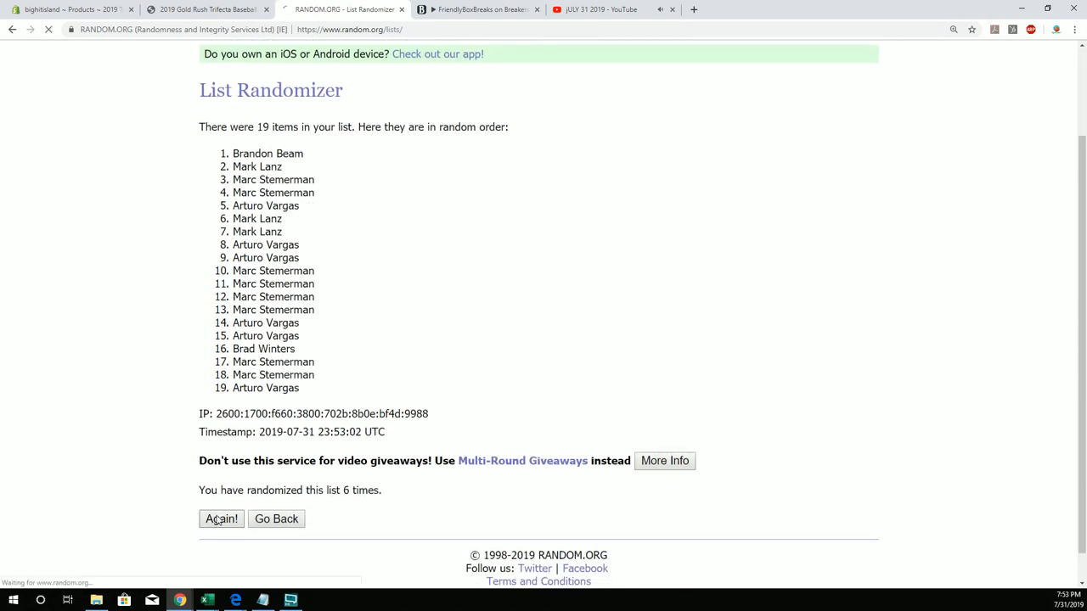
left_click(220, 520)
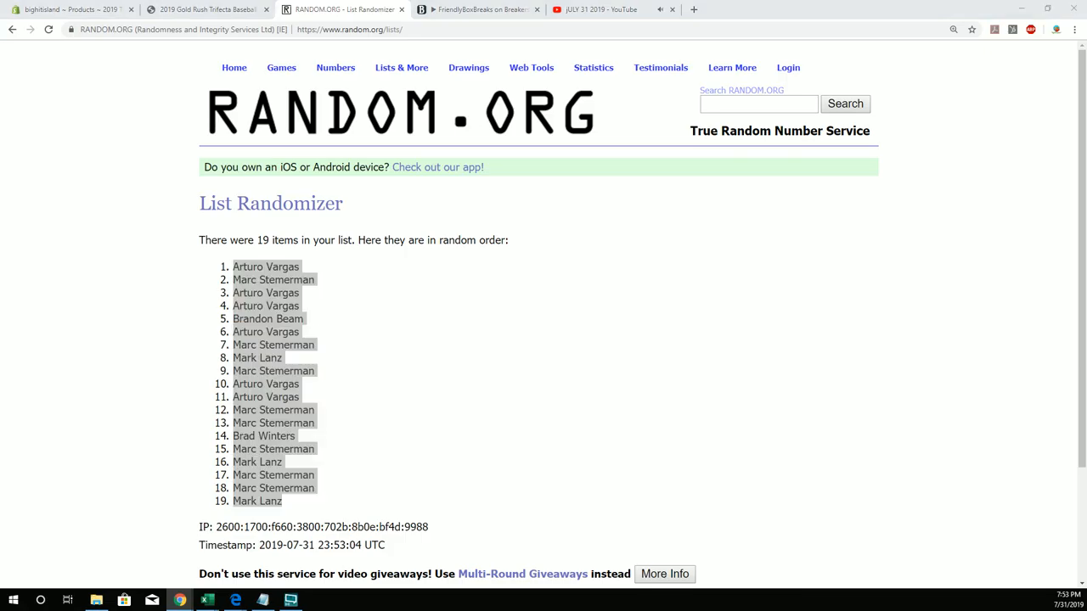
Paste the randomized owner names into cell A2 under Owners and return to the browser.
left_click(207, 599)
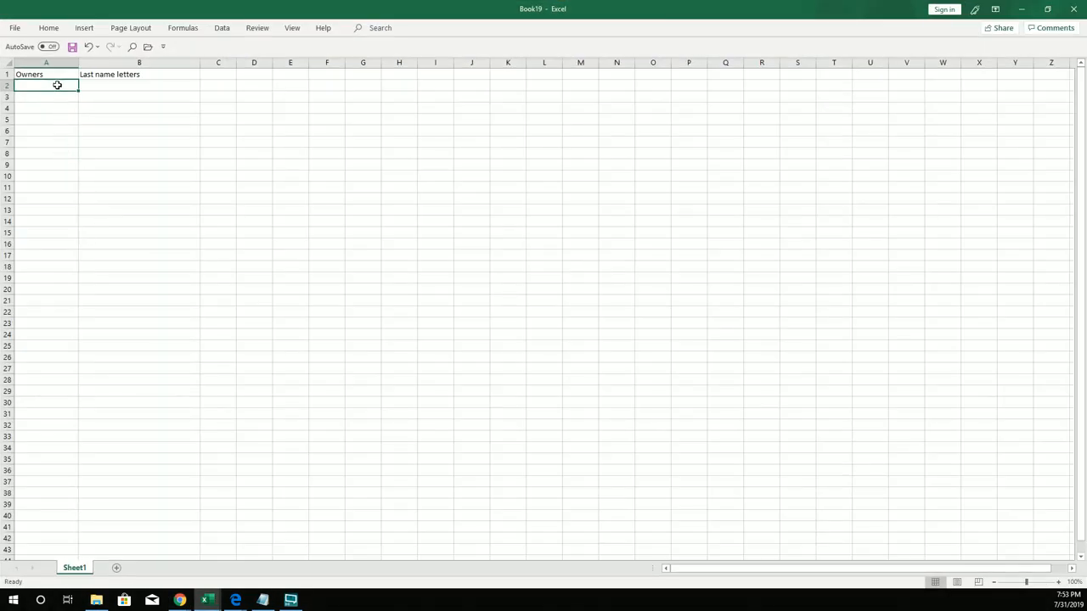
key("ctrl+v")
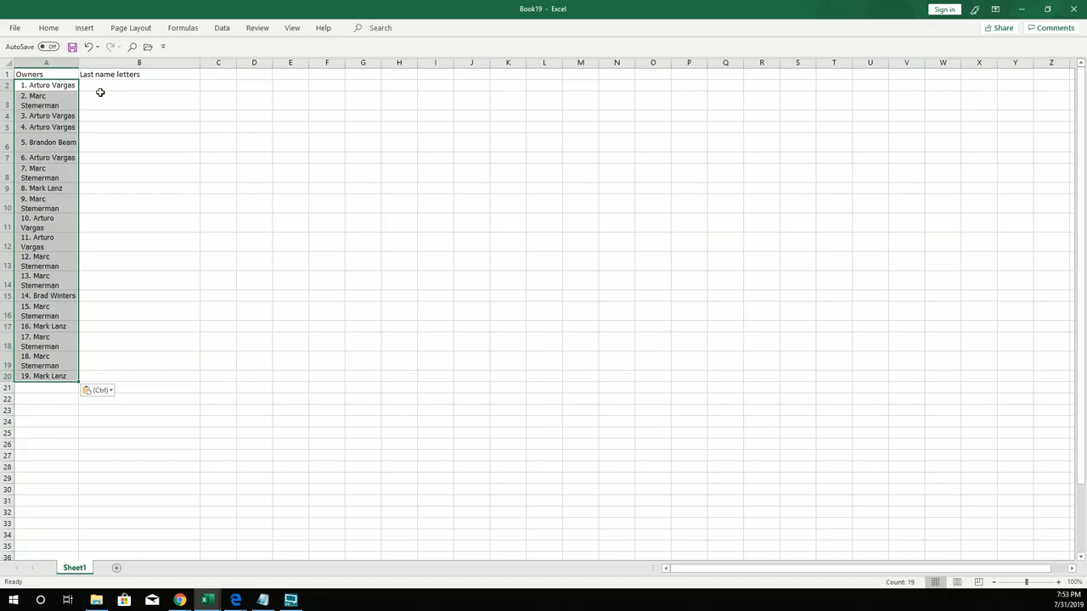
left_click_drag(78, 61, 99, 61)
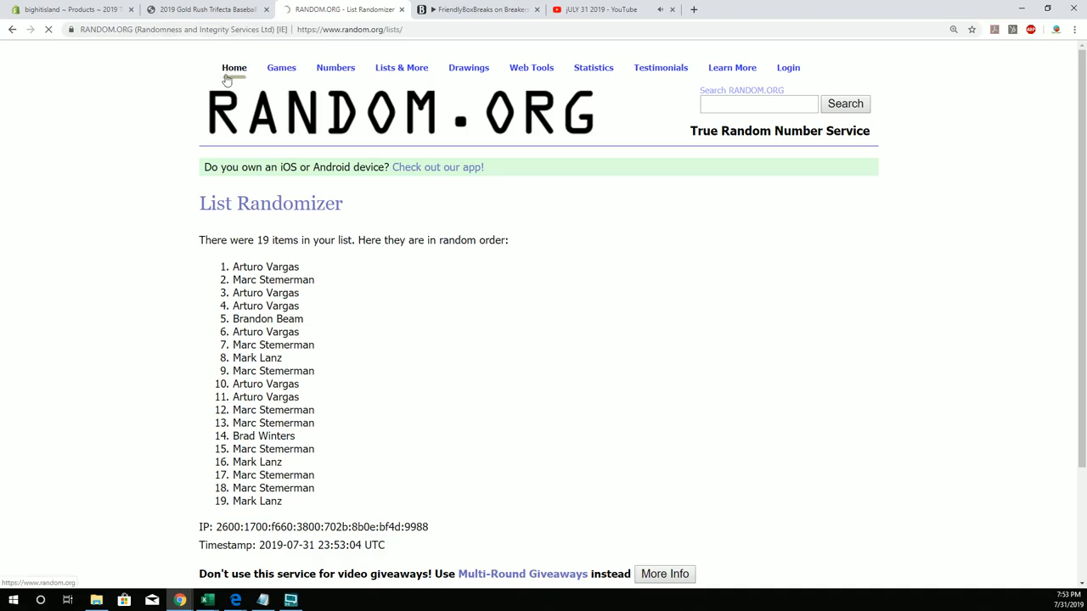
Start a fresh List Randomizer form from the RANDOM.ORG home page.
left_click(234, 68)
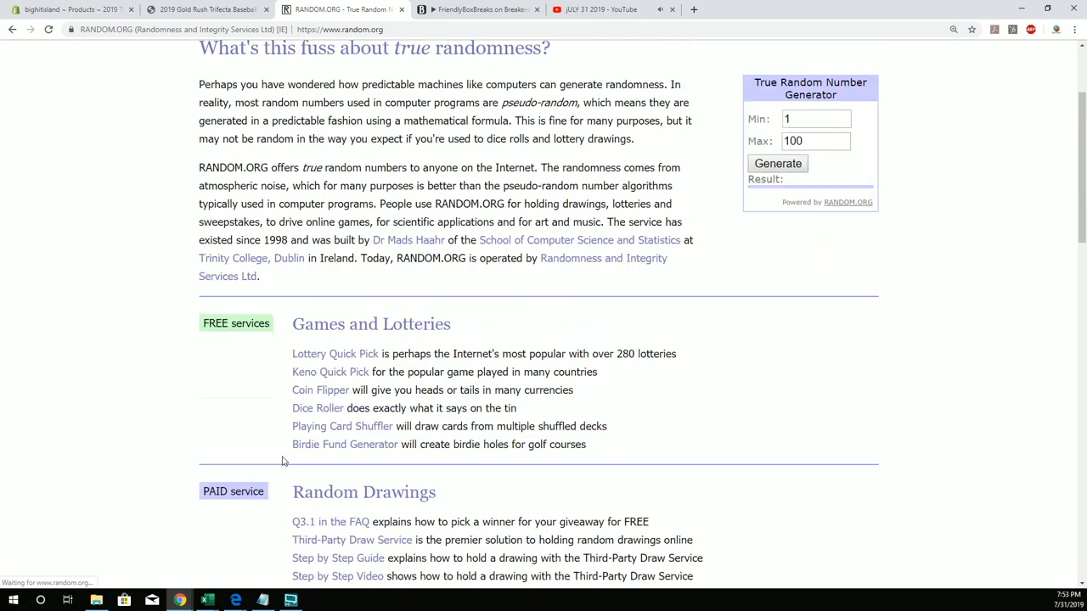
scroll("down", 3)
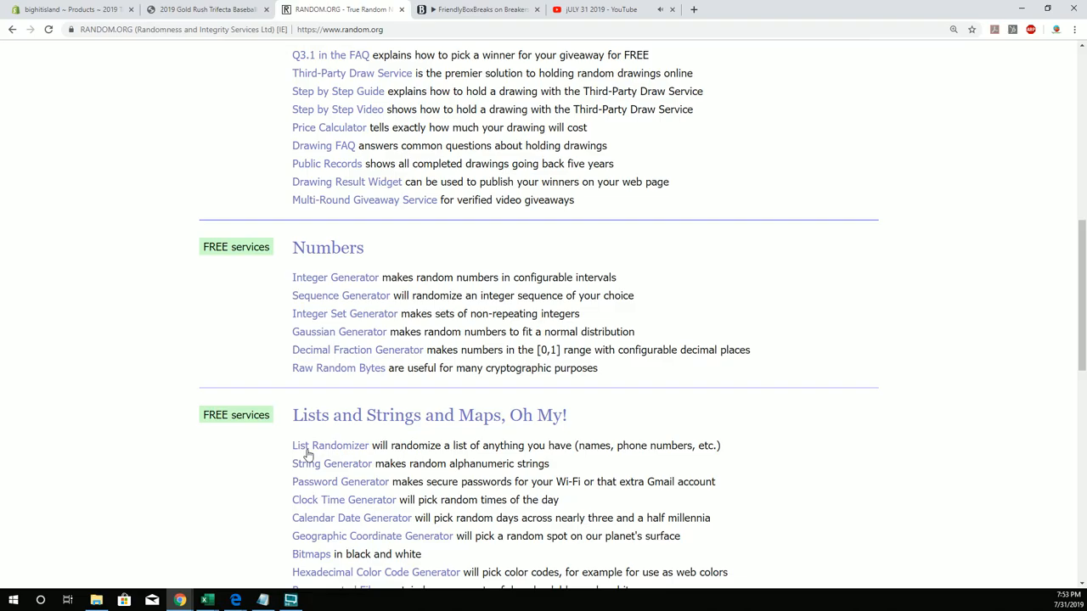
left_click(330, 445)
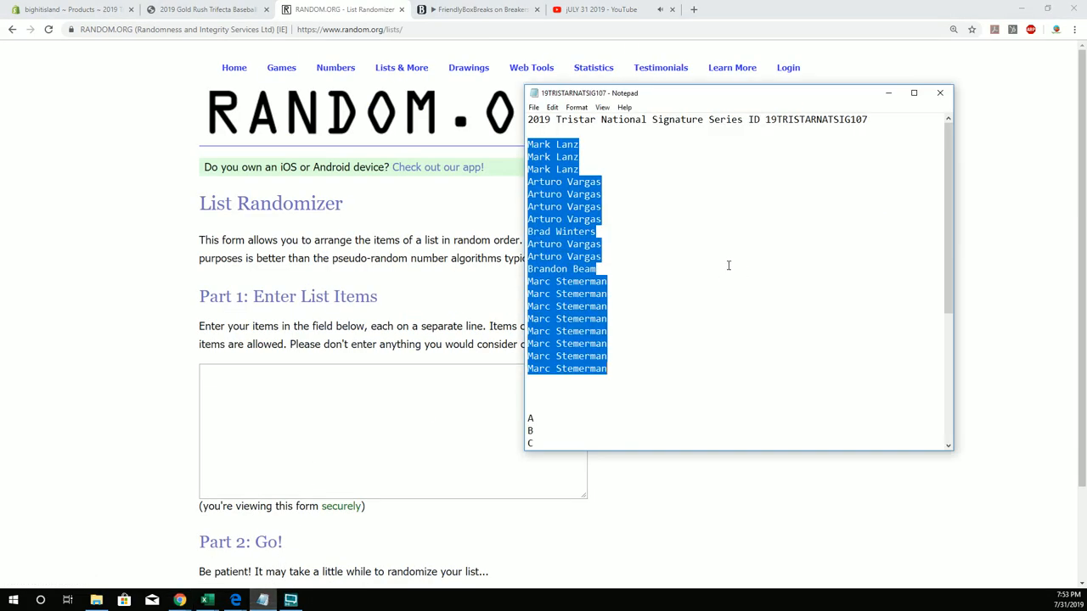
Select the 19 last-name letter groups in Notepad and copy them for the new list.
scroll("down", 3)
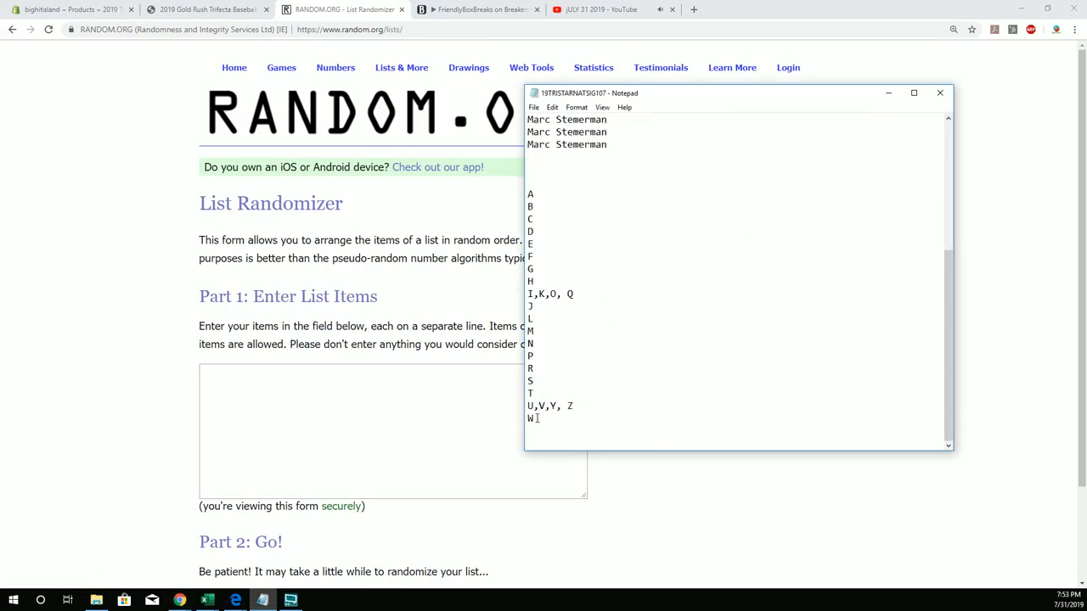
left_click_drag(530, 194, 530, 417)
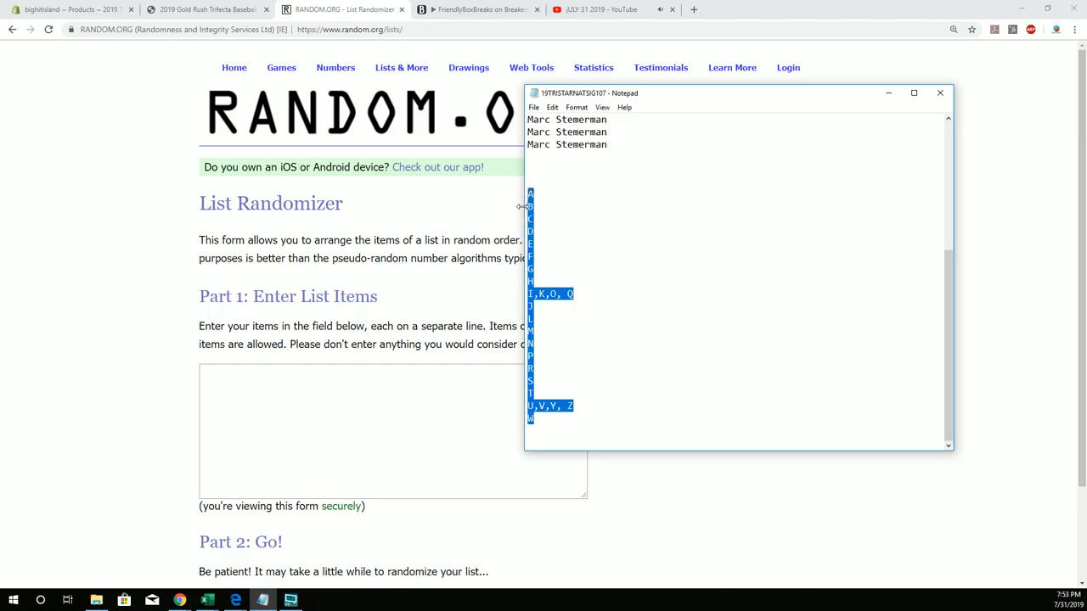
right_click(530, 254)
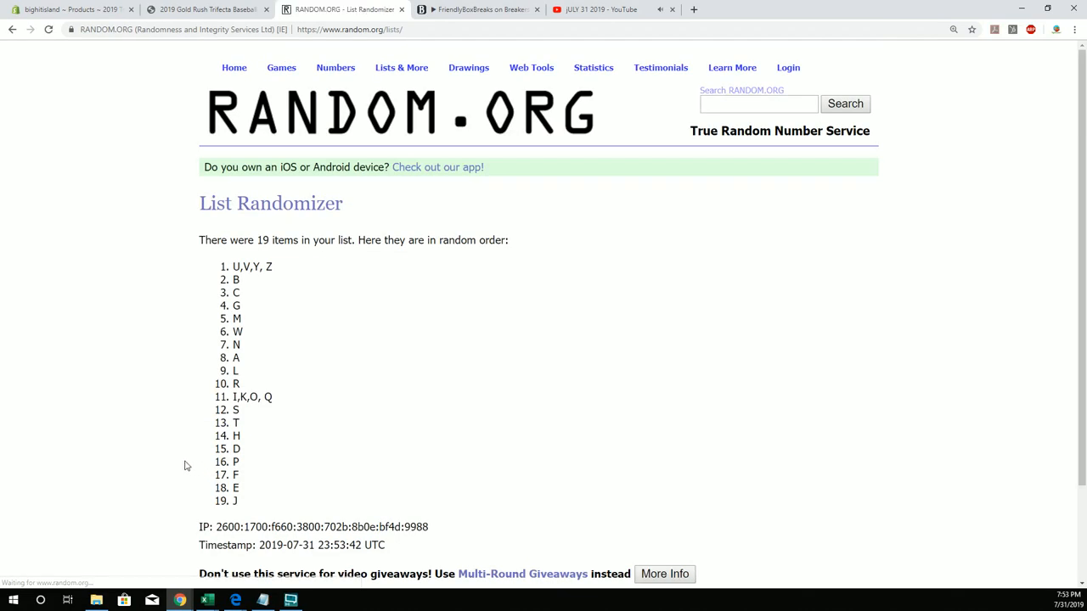
Reshuffle the letter groups four more times and select the final order to copy.
left_click(221, 485)
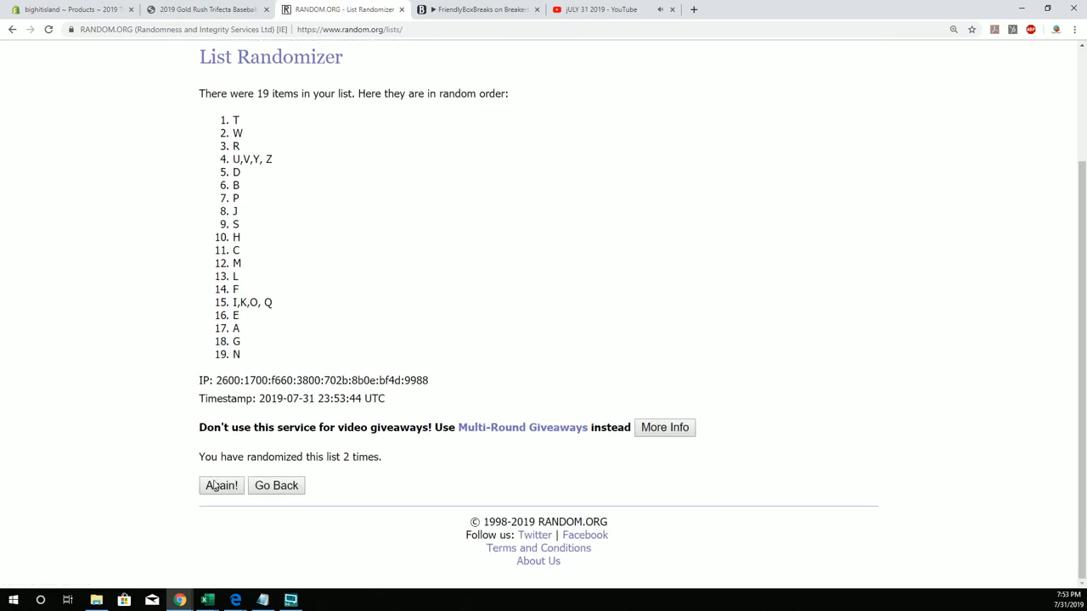
left_click(221, 485)
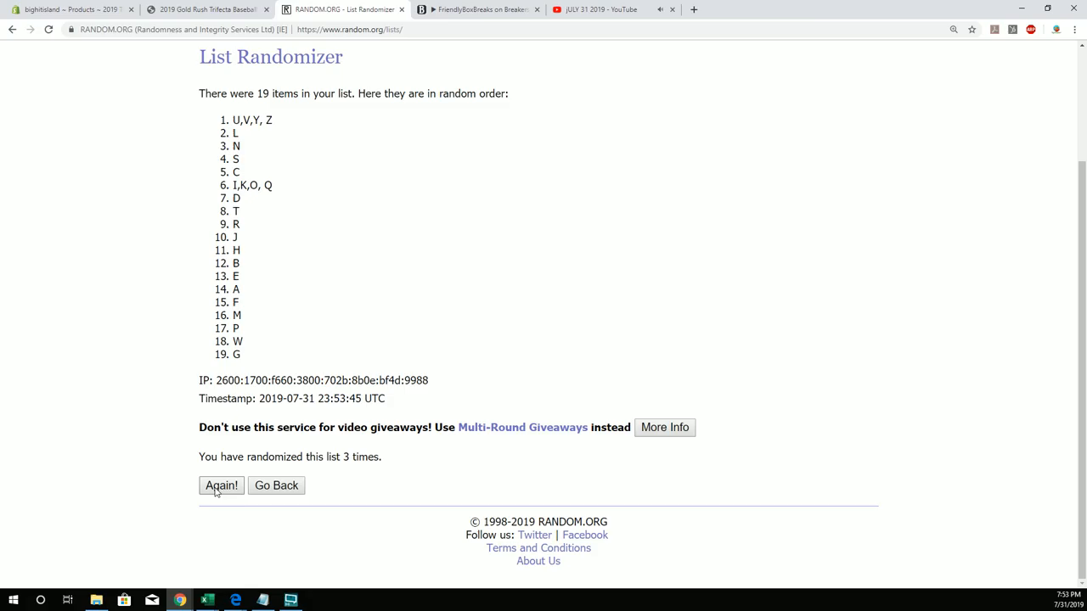
left_click(221, 486)
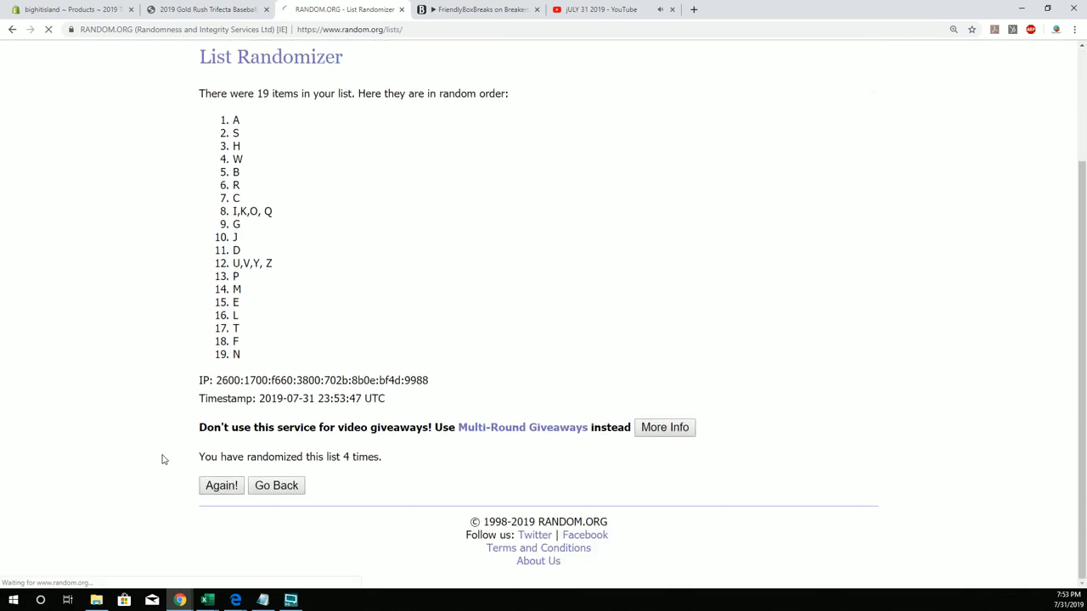
left_click(221, 486)
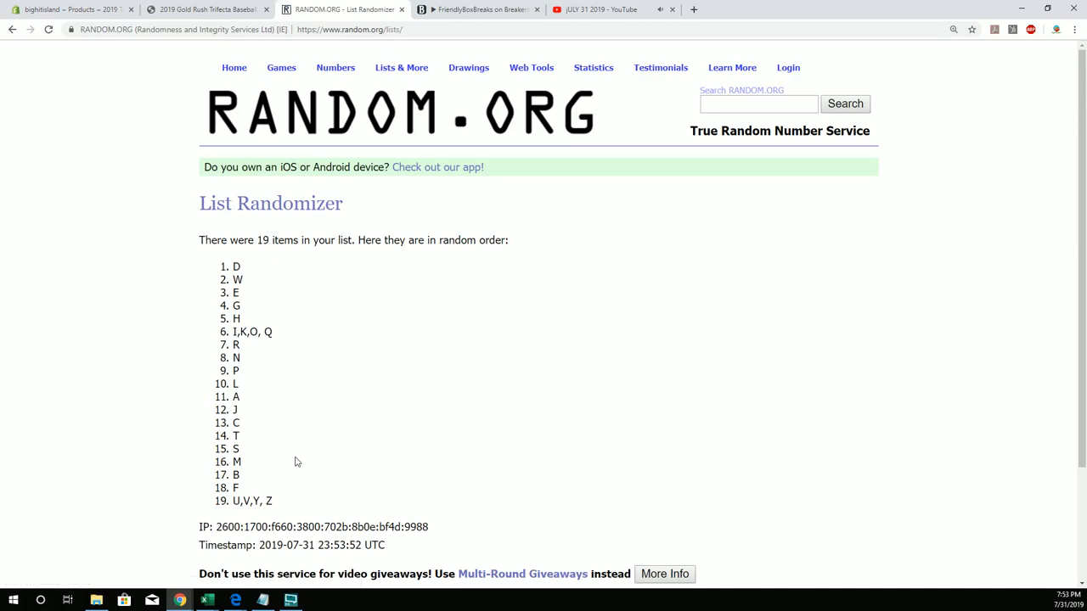
left_click_drag(236, 265, 272, 501)
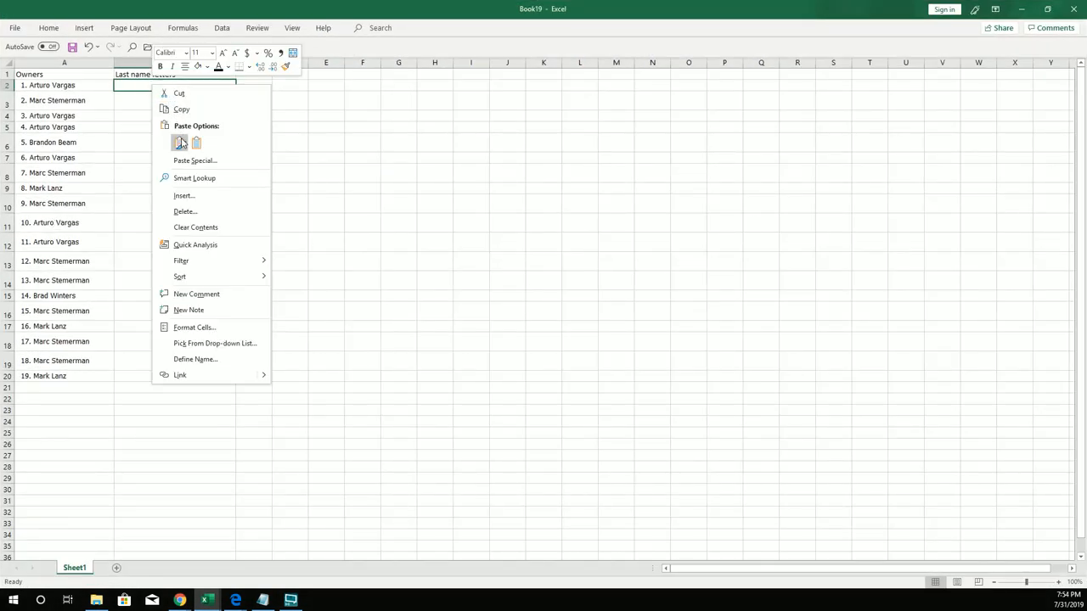
Paste the 19 randomized letter groups into cell B2 under Last name letters.
left_click(180, 143)
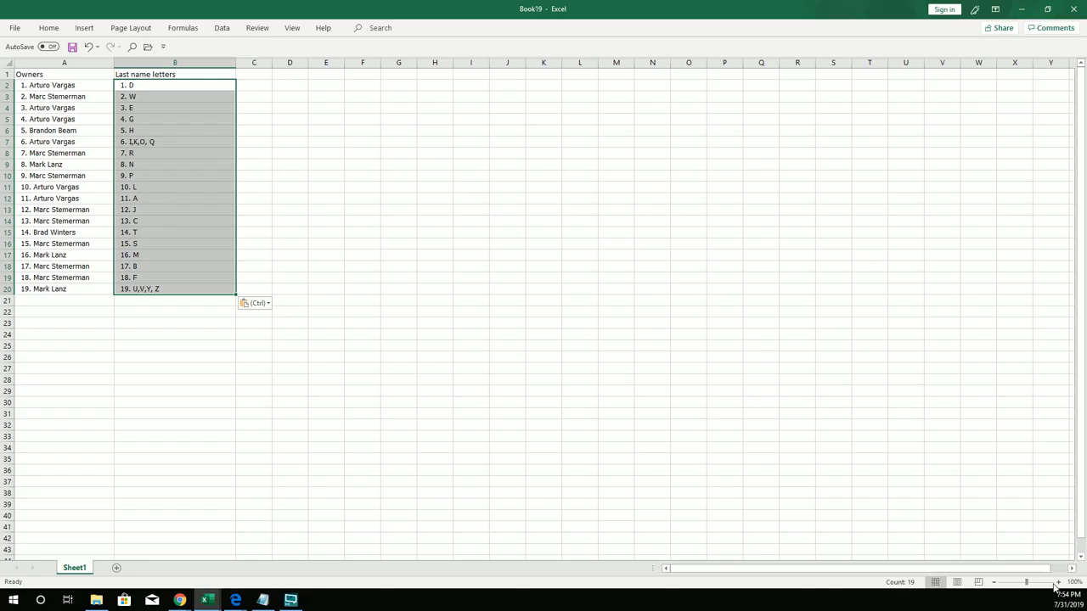
left_click(1047, 584)
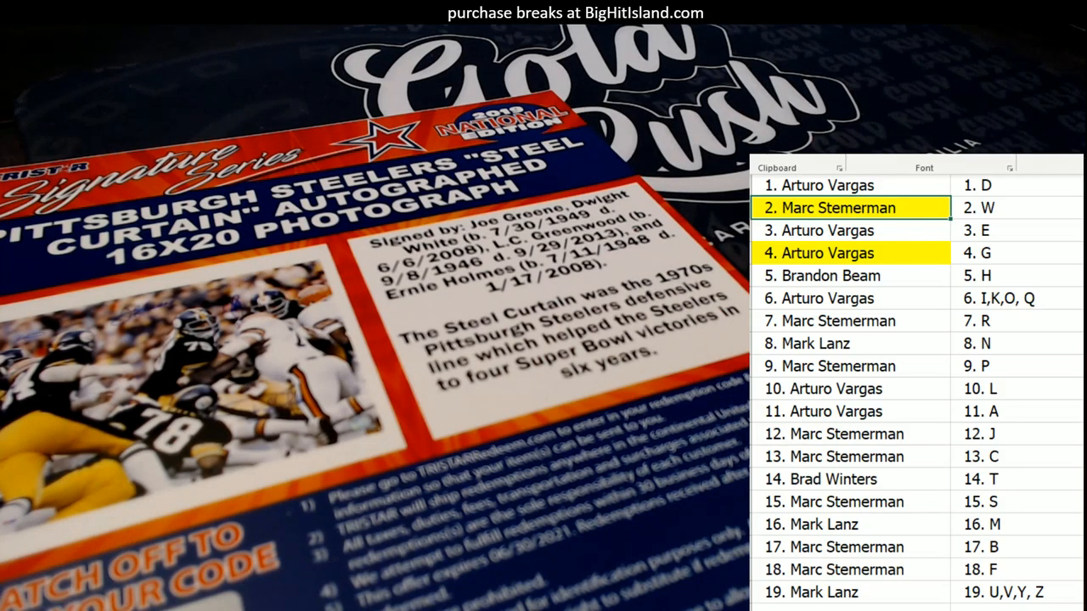
Switch from the Excel pairings to the browser showing the RANDOM.ORG home page.
left_click(828, 275)
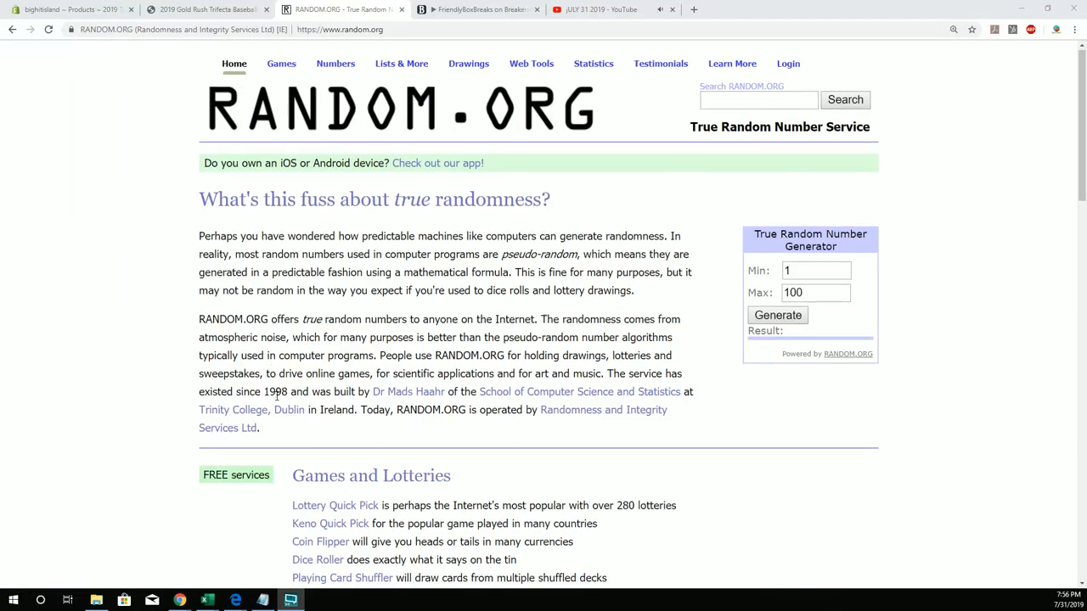
Paste the four face-off names into a List Randomizer form and randomize them.
scroll("down", 3)
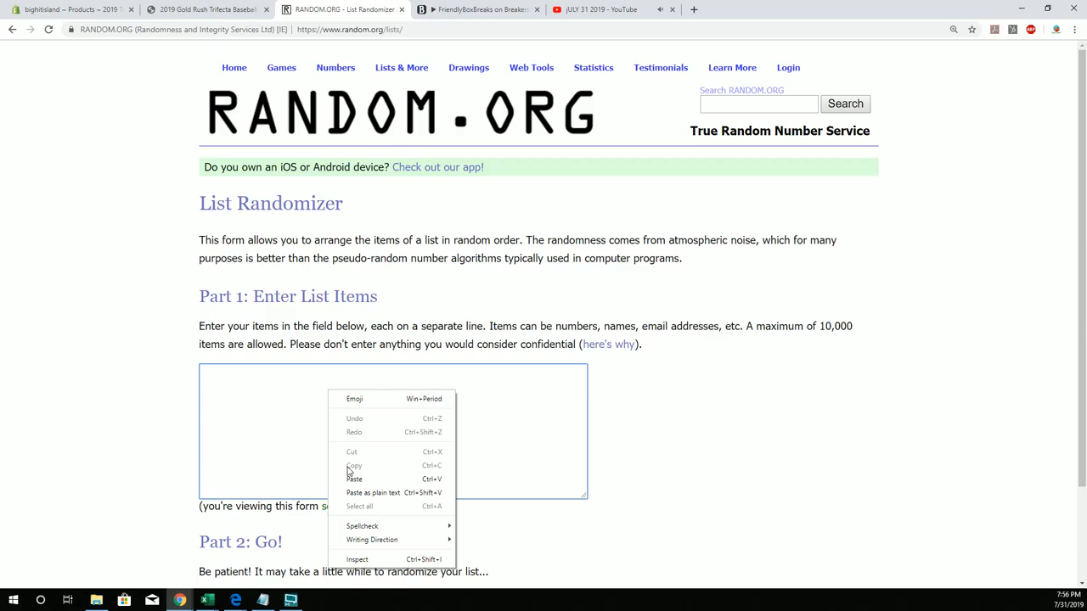
left_click(353, 479)
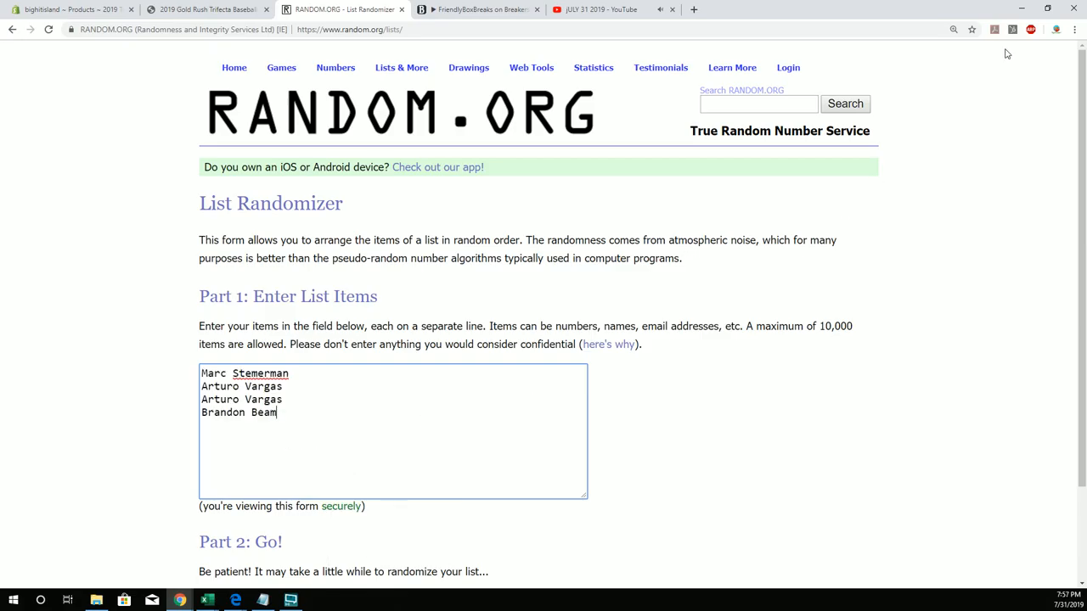
left_click(1076, 27)
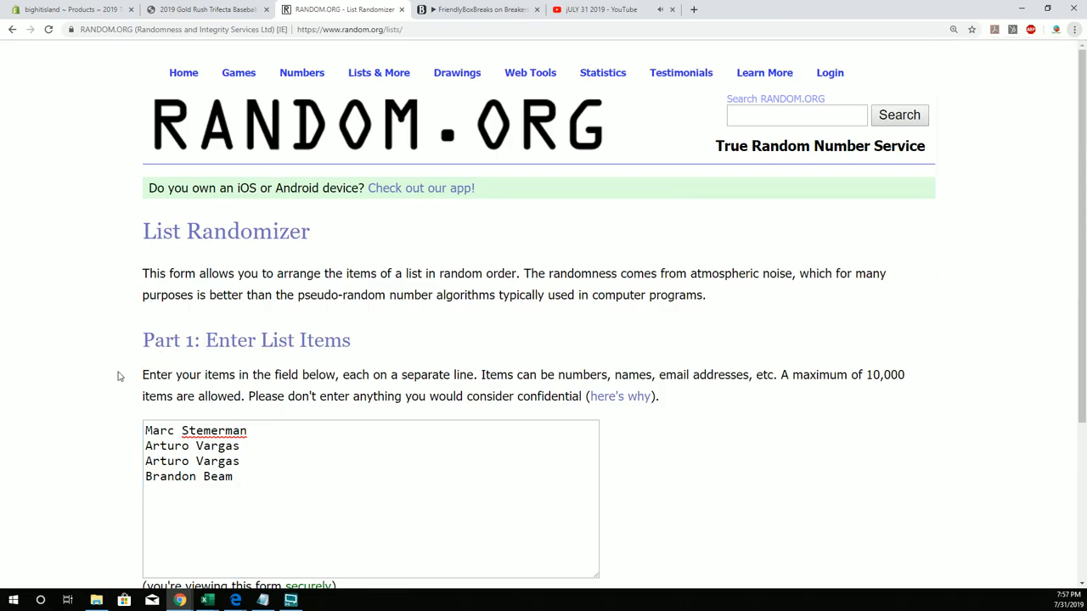
scroll("down", 3)
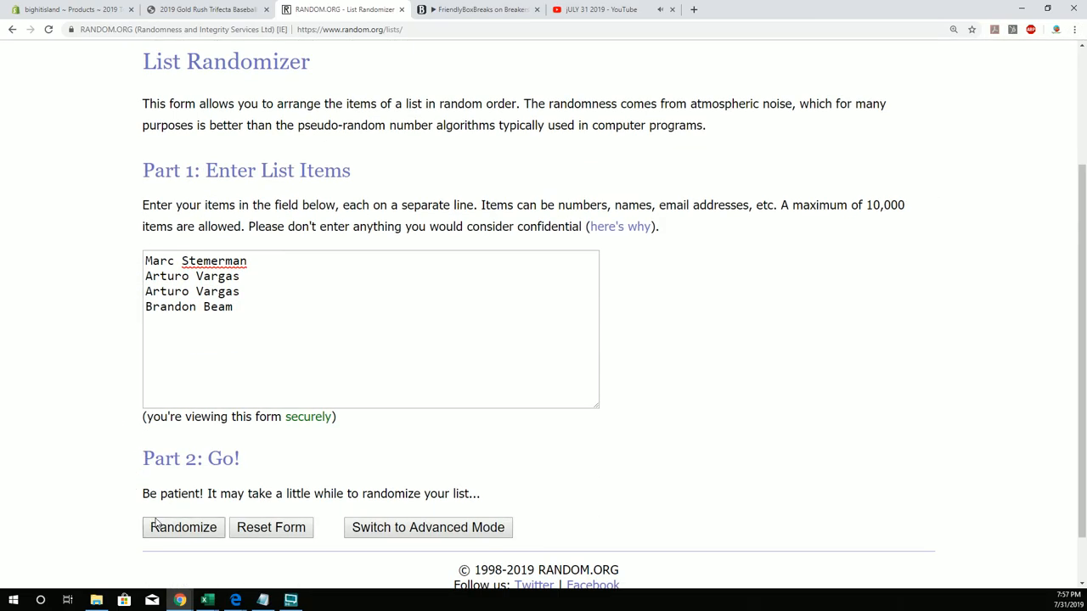
left_click(183, 526)
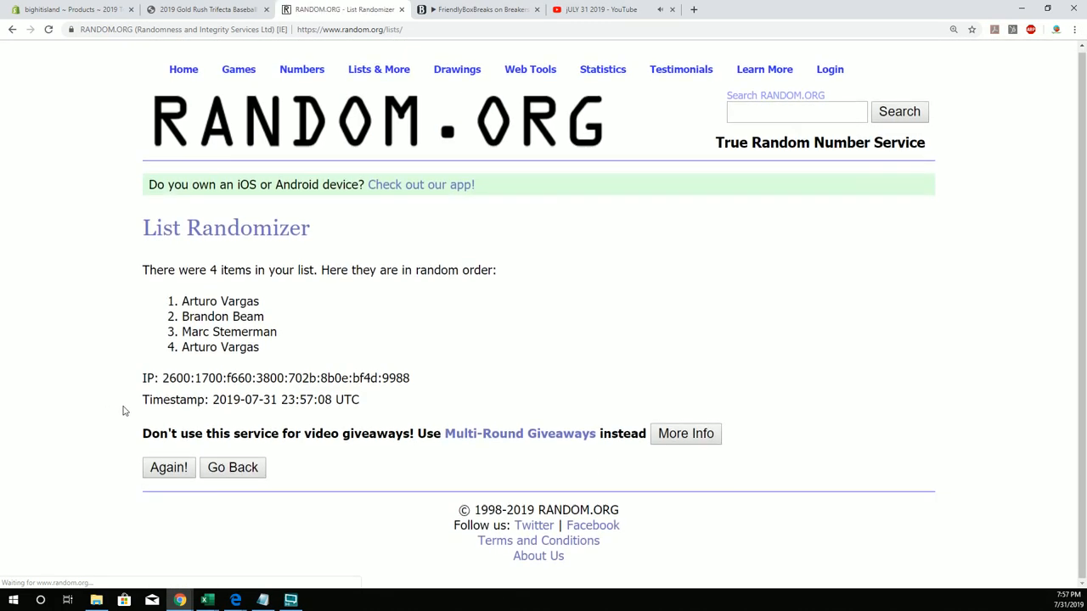
Reshuffle the four names until randomized six times, leaving the winner in first place.
left_click(168, 468)
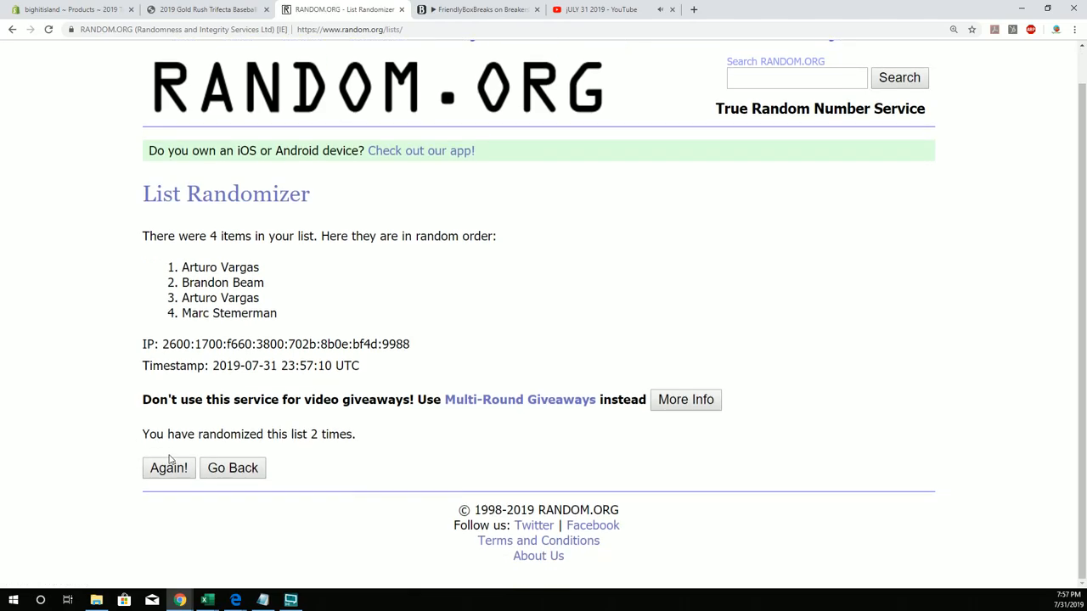
left_click(169, 469)
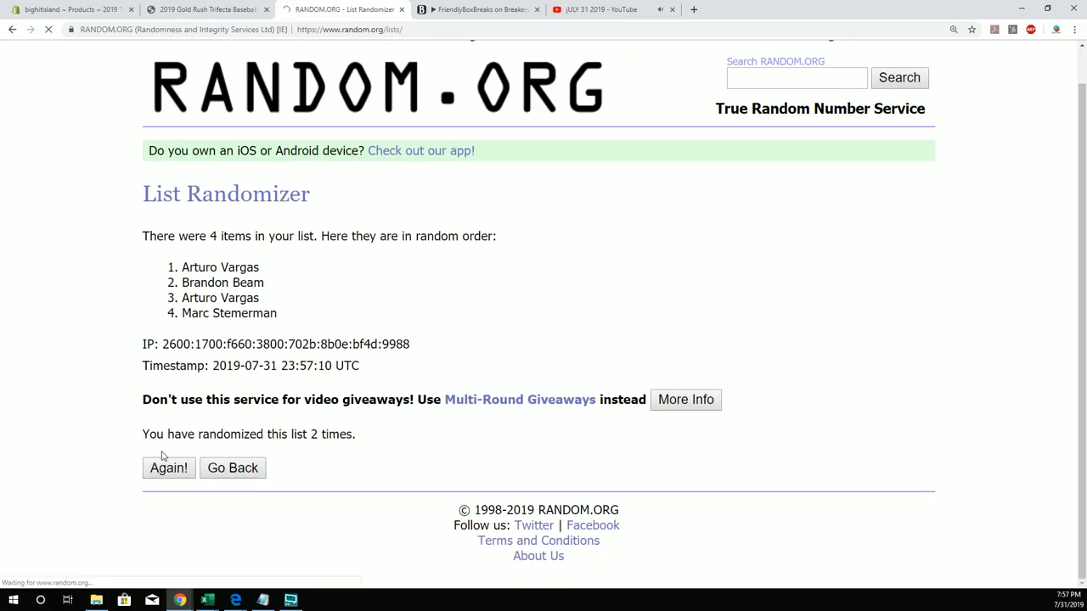
left_click(168, 468)
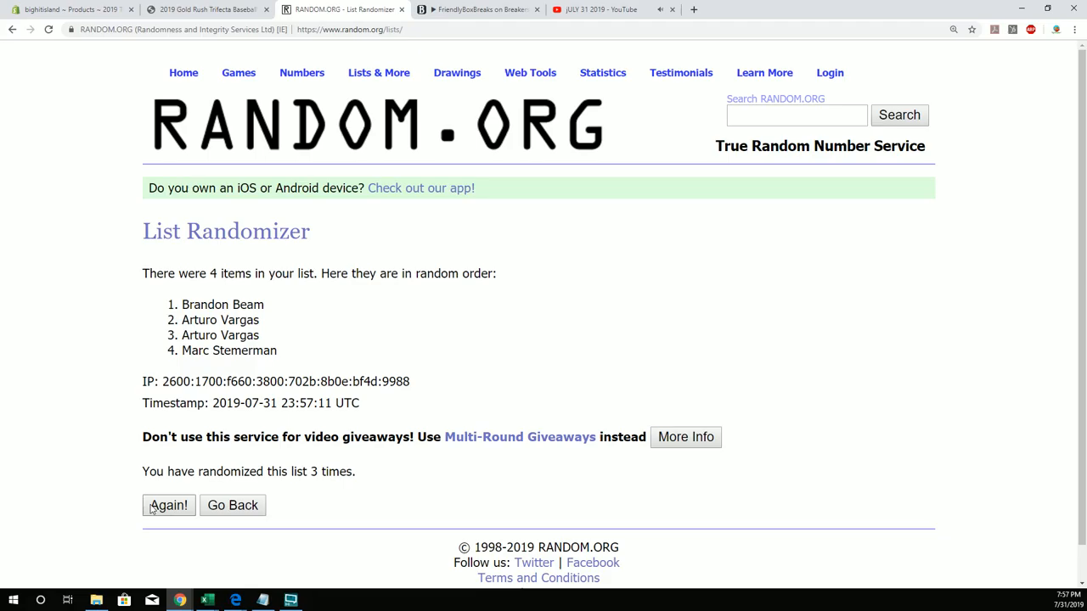
left_click(168, 506)
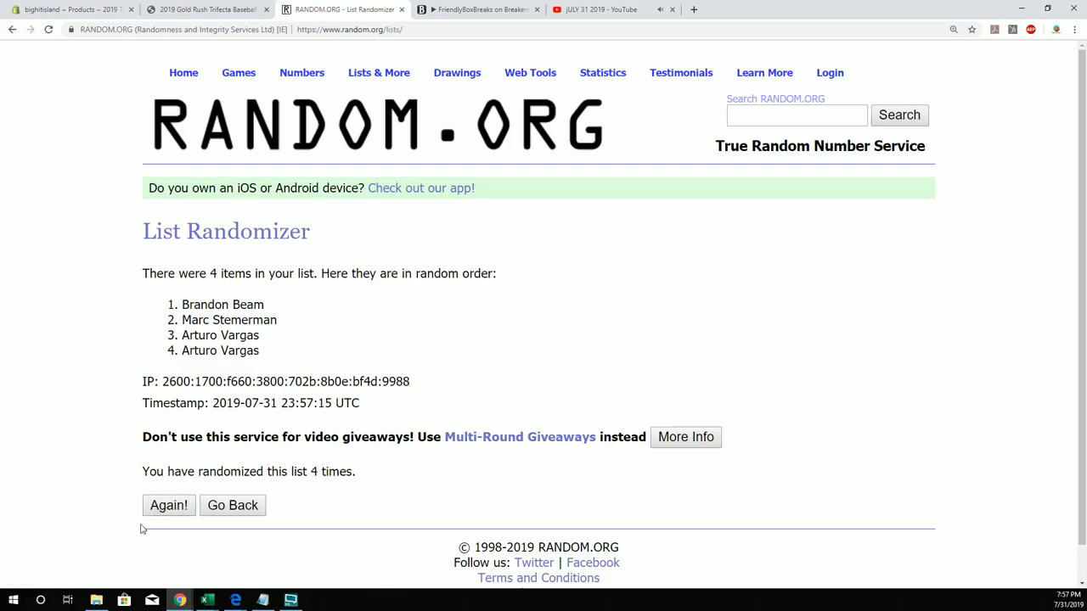
left_click(168, 506)
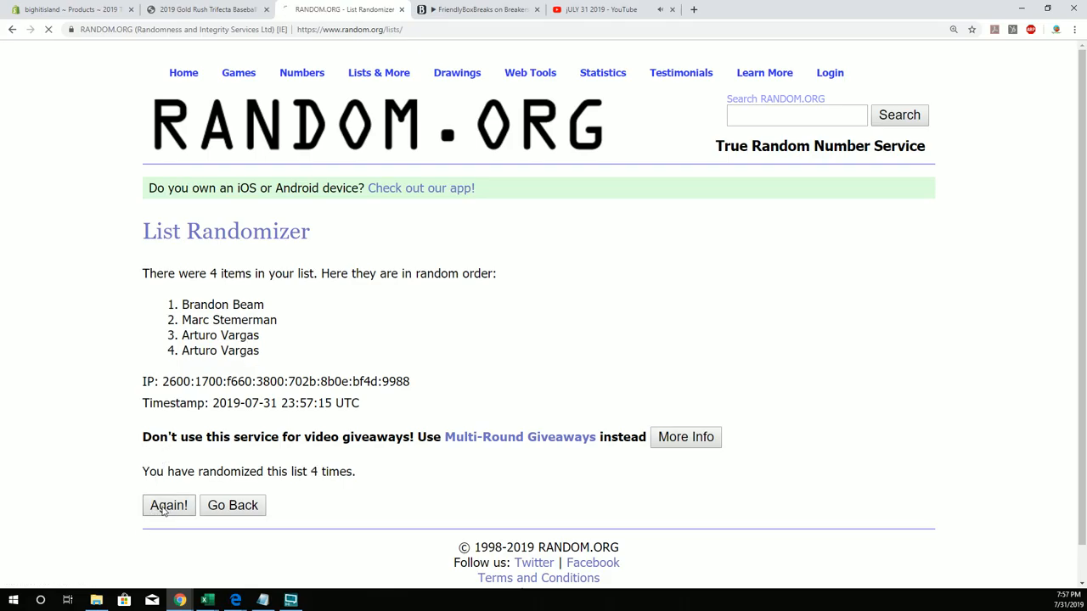
left_click(168, 506)
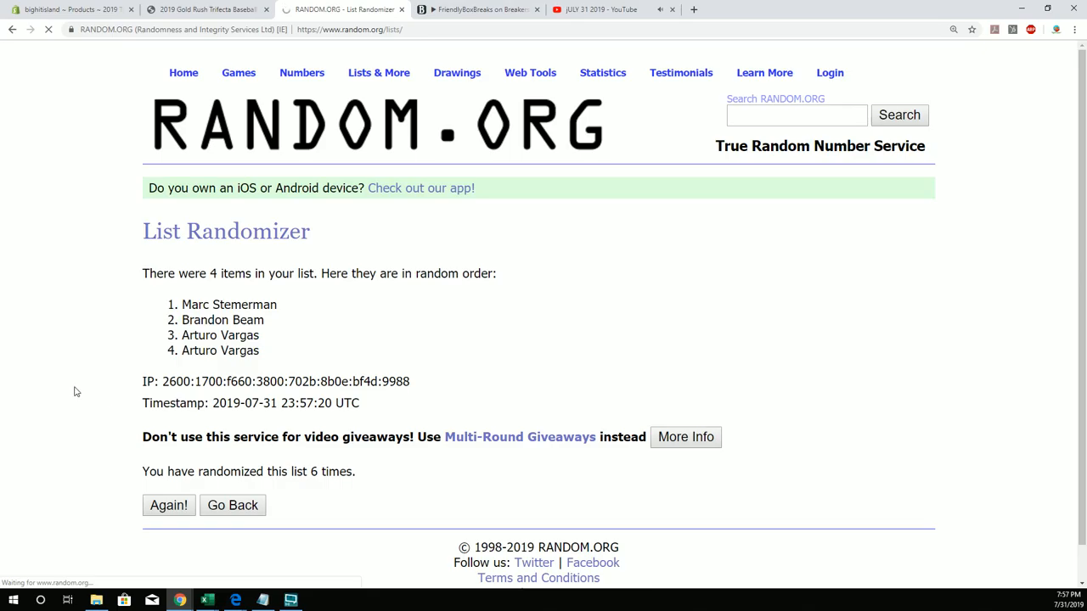
left_click(168, 506)
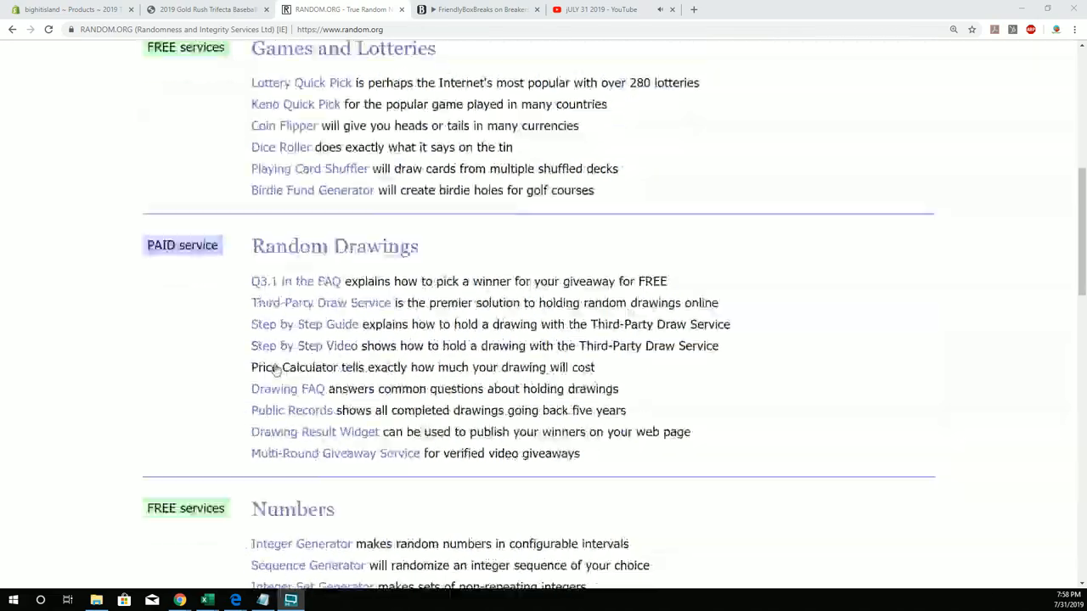
Enter the 19 island names into a new List Randomizer form and randomize them.
scroll("down", 3)
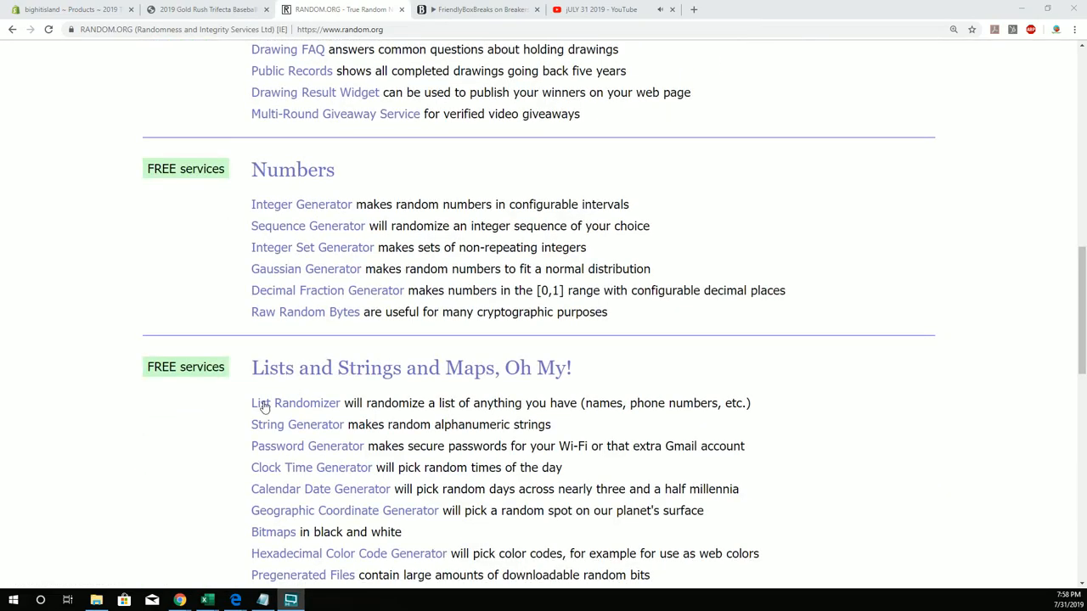
left_click(296, 404)
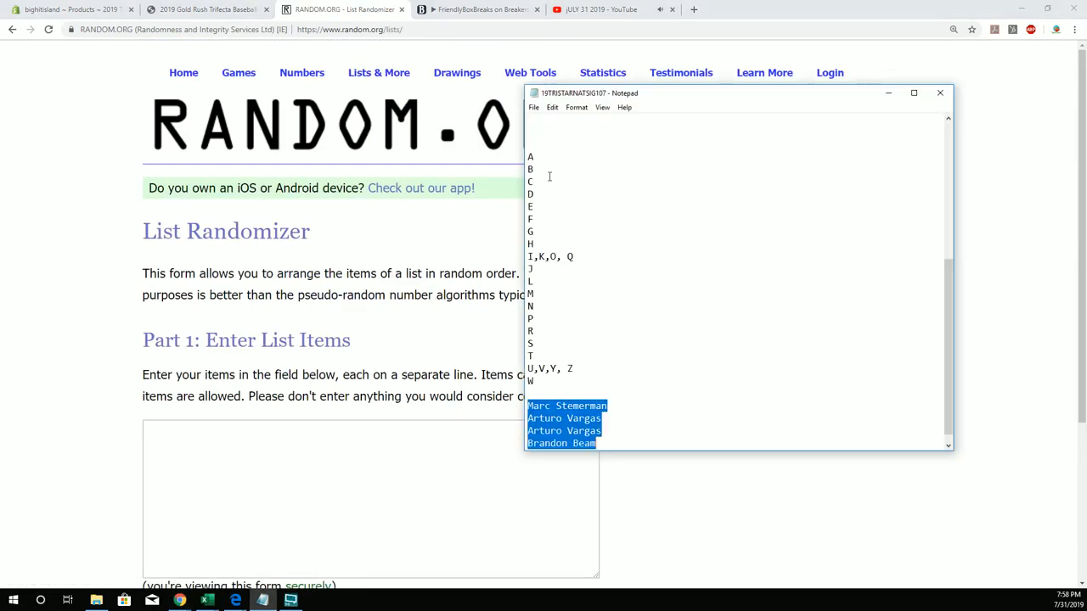
left_click(641, 329)
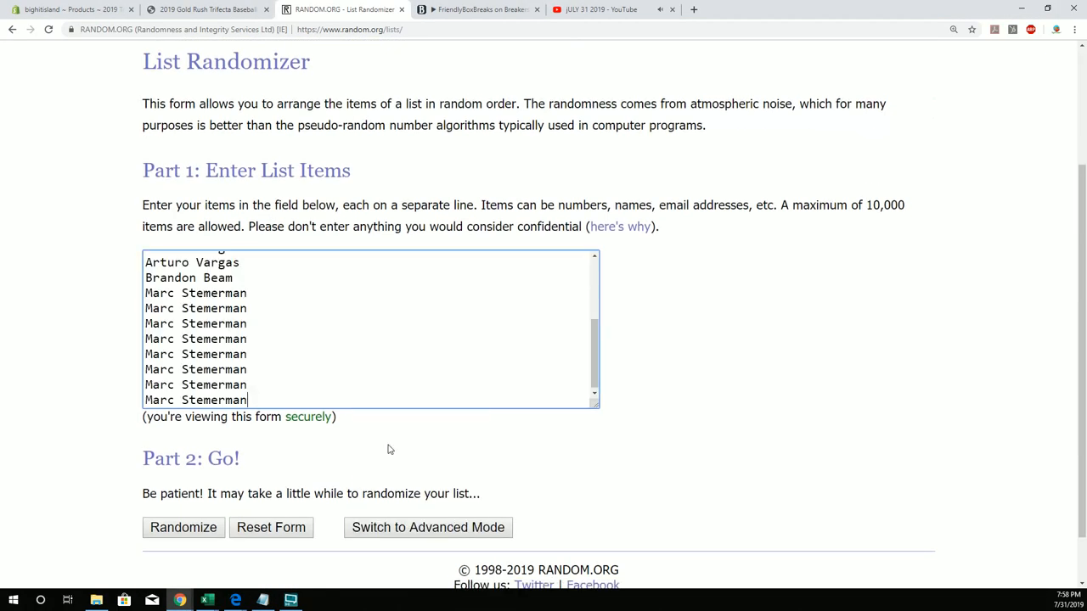
left_click(183, 526)
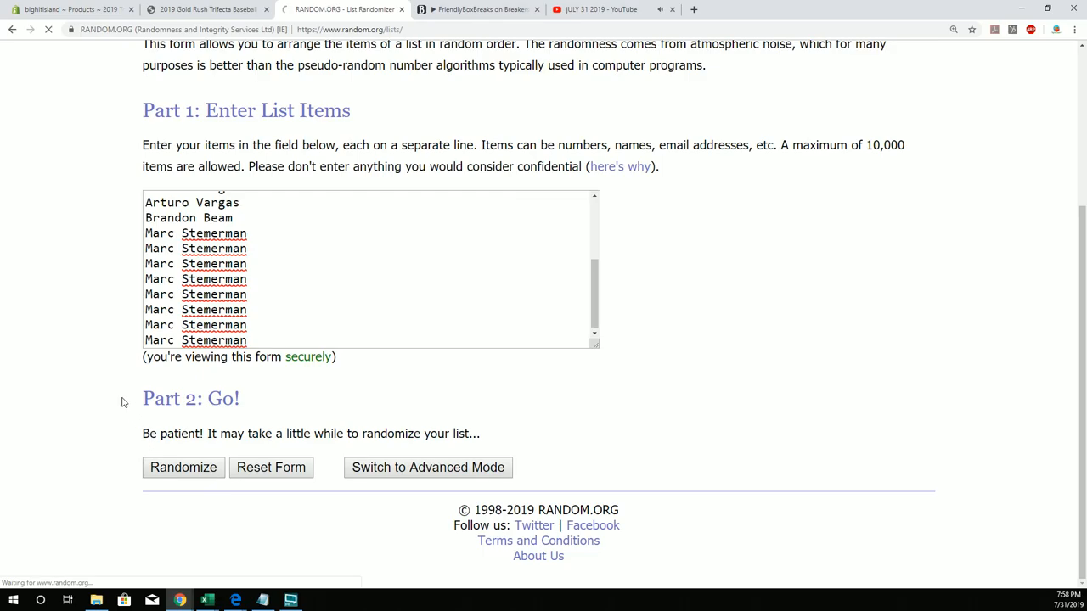
Reshuffle the 19 names repeatedly until randomized six times, showing the winner on top.
left_click(184, 468)
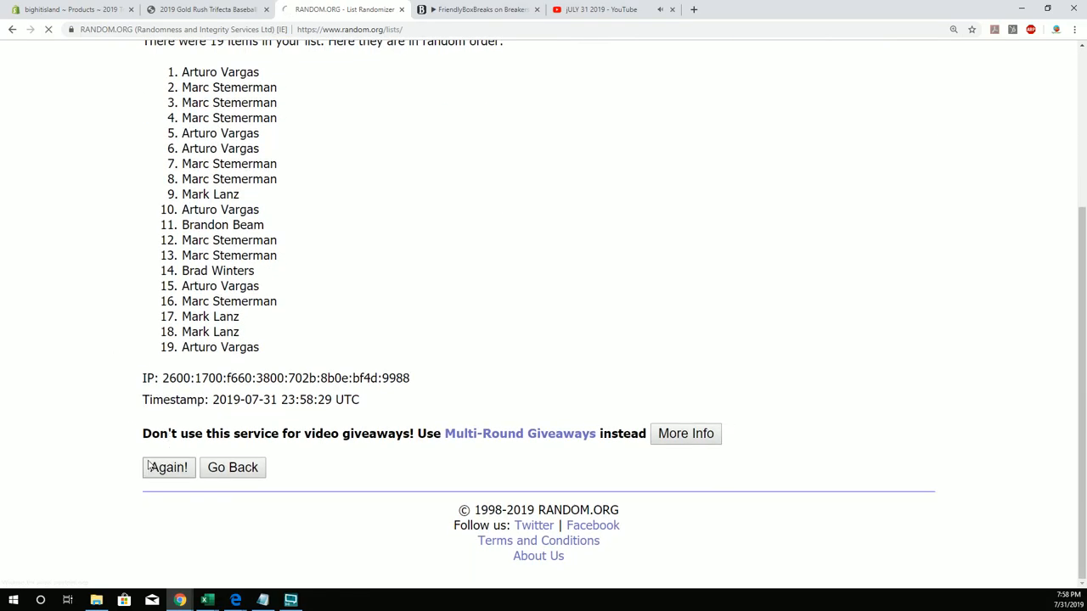
left_click(167, 469)
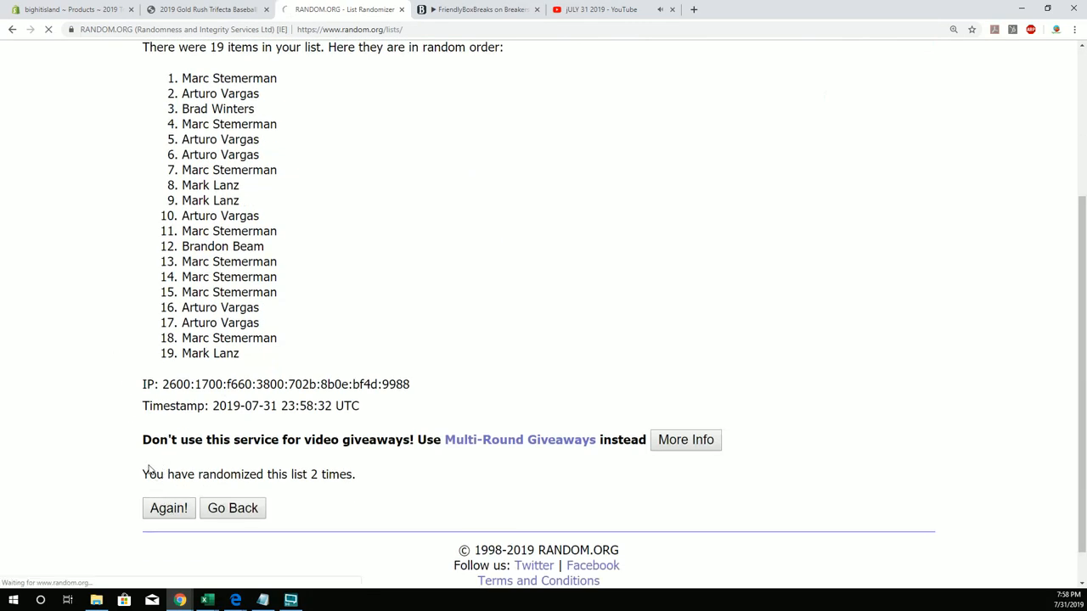
left_click(169, 507)
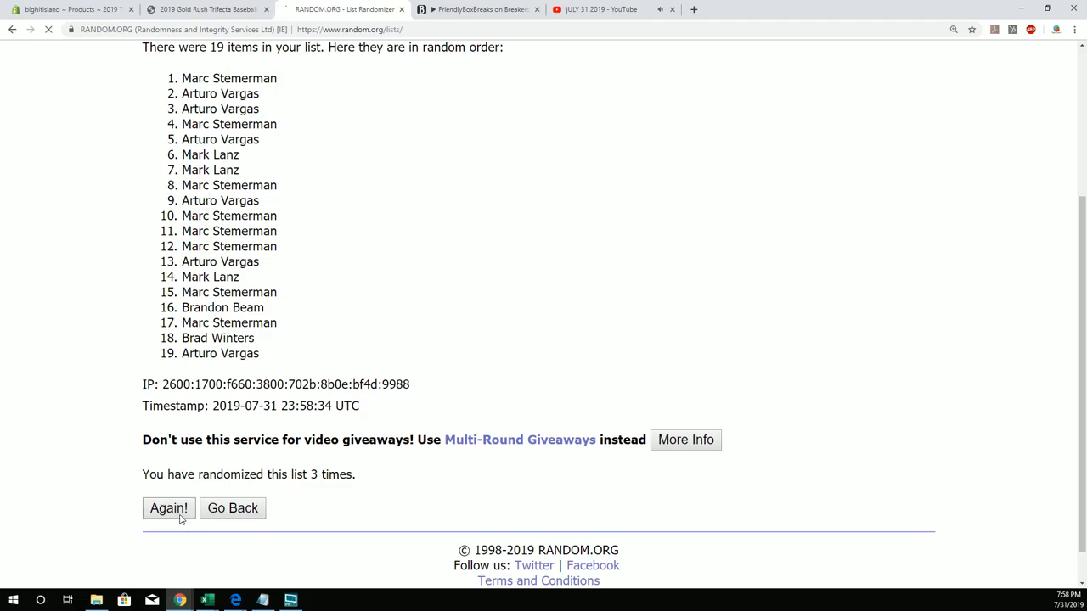
left_click(169, 508)
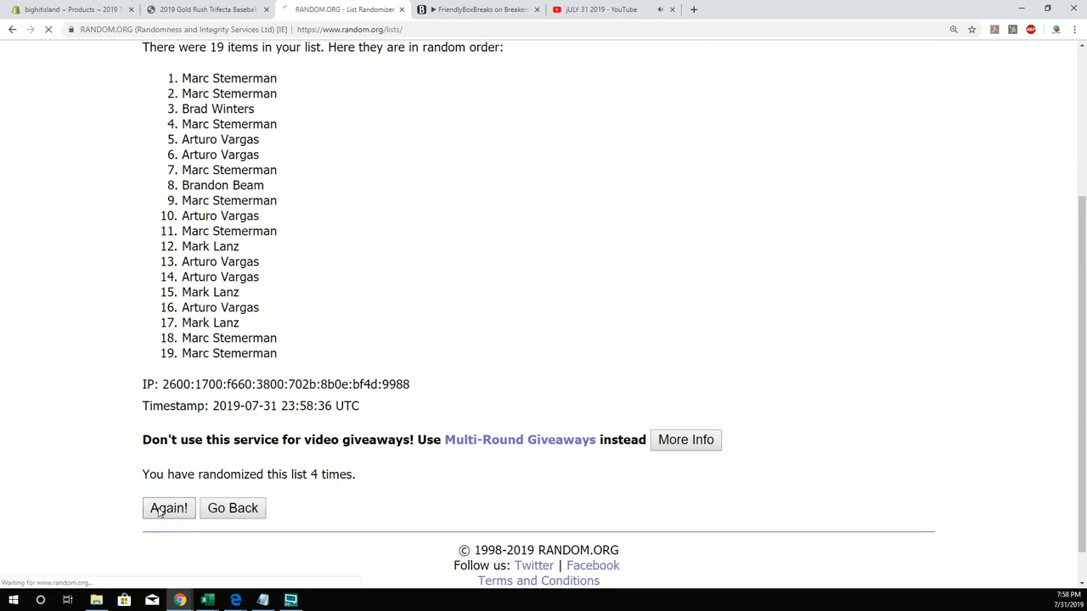
left_click(168, 508)
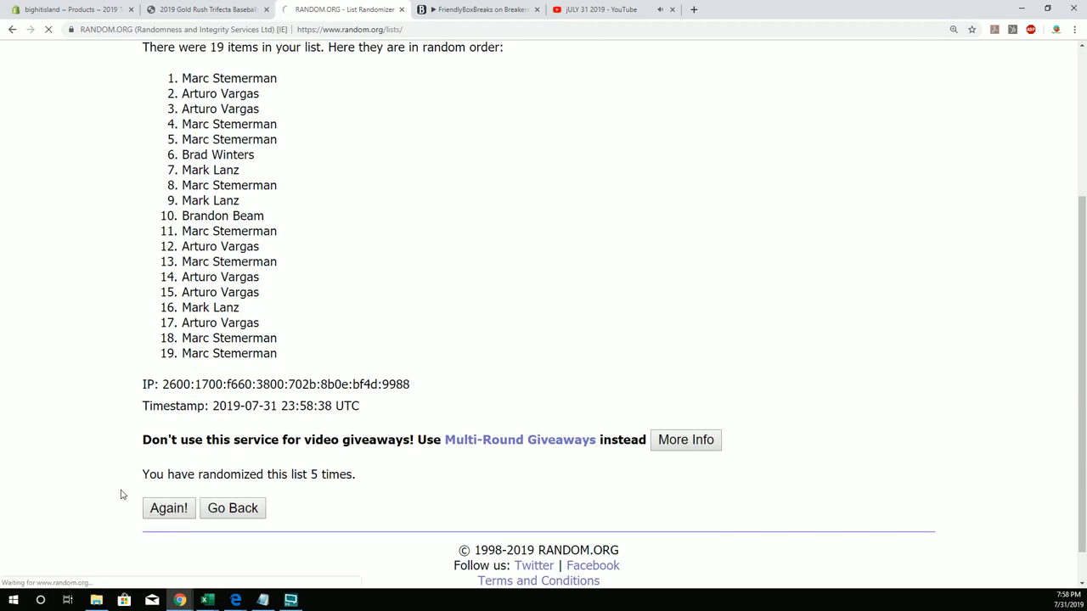
left_click(168, 508)
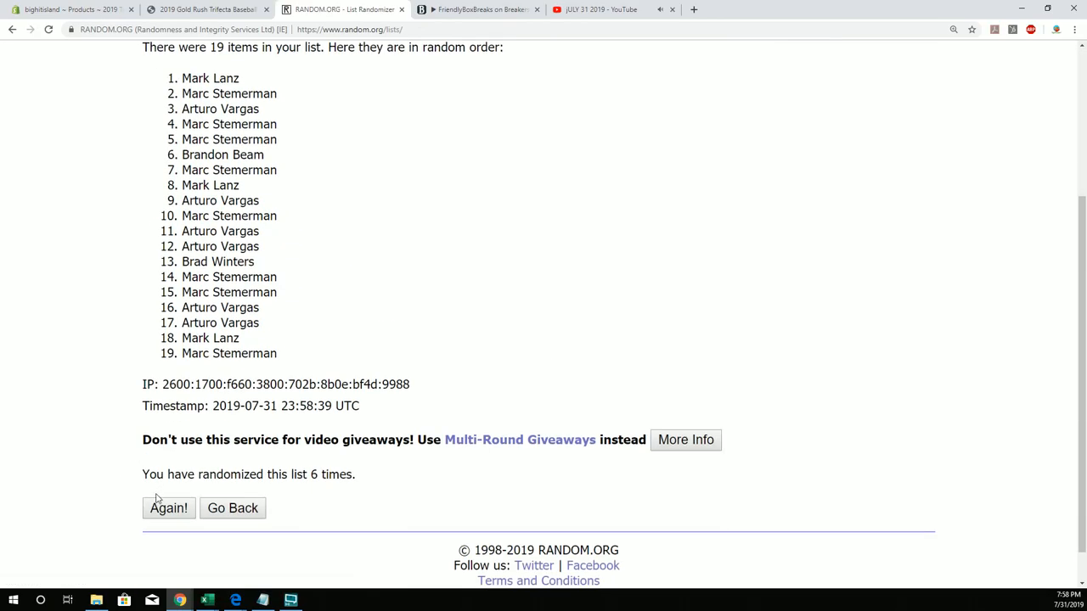
left_click(168, 508)
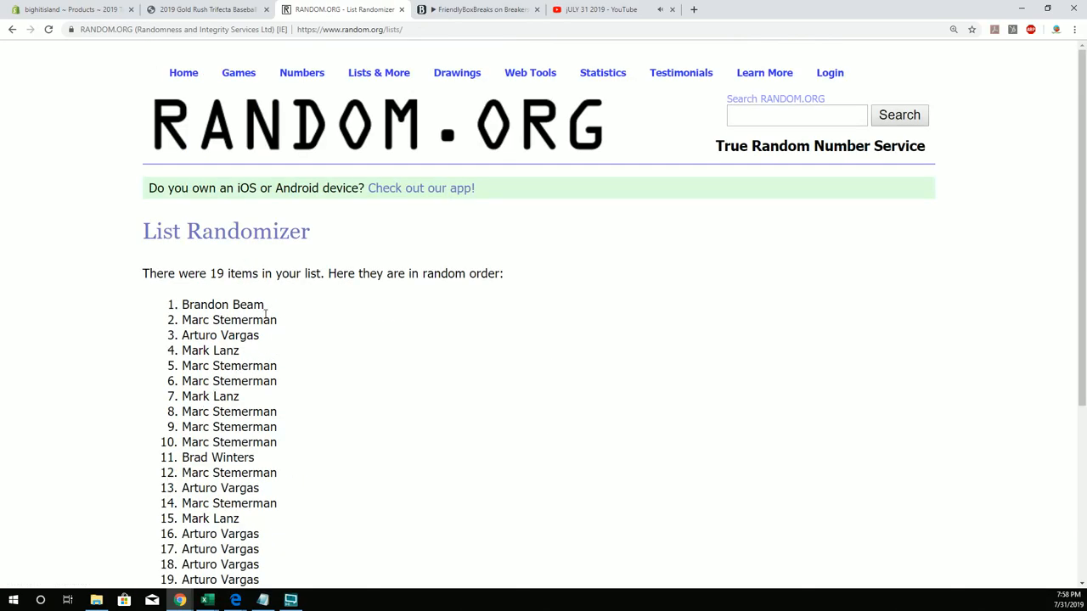